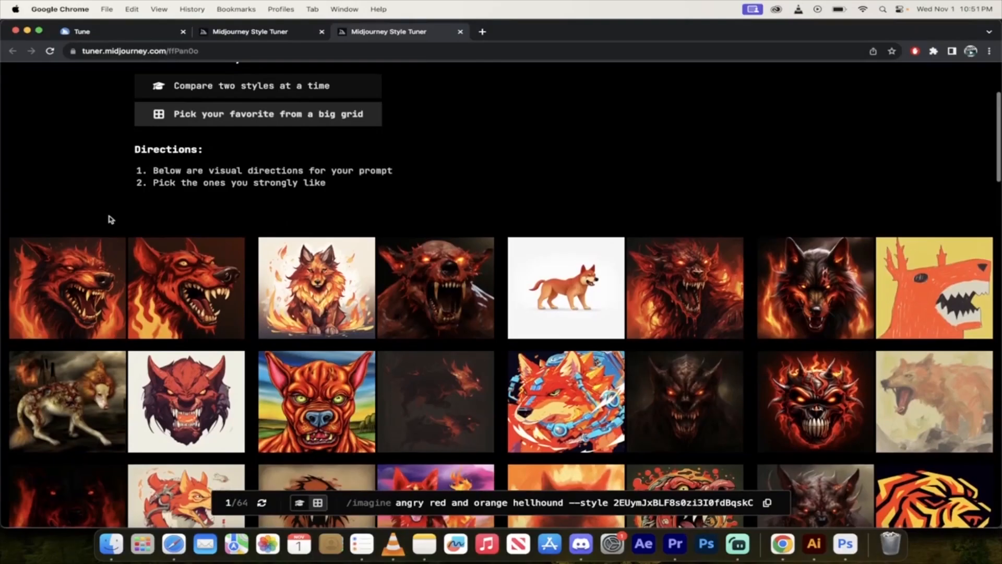
Scroll down to the full grid of red and orange hellhound style images.
scroll(down, 3)
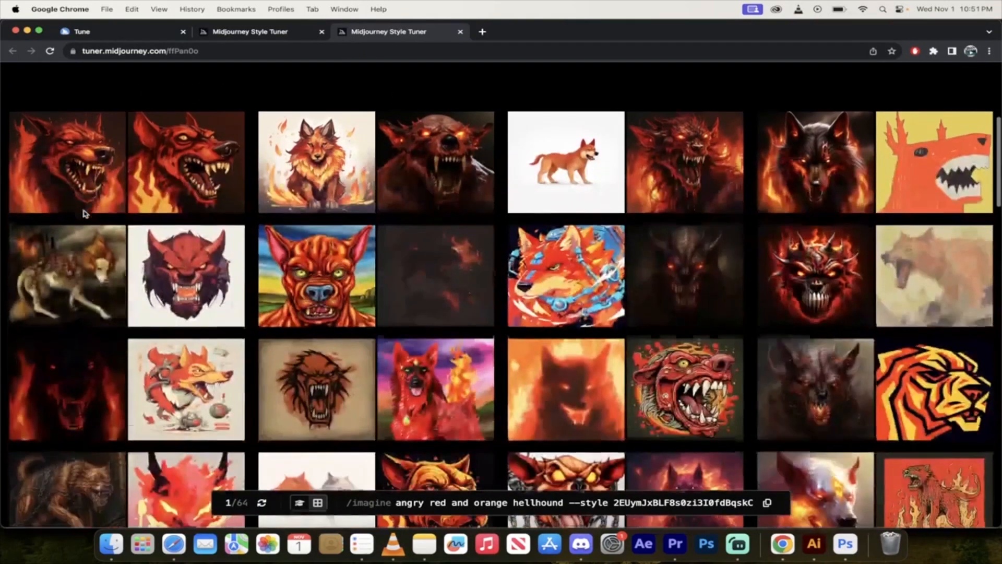
scroll(down, 3)
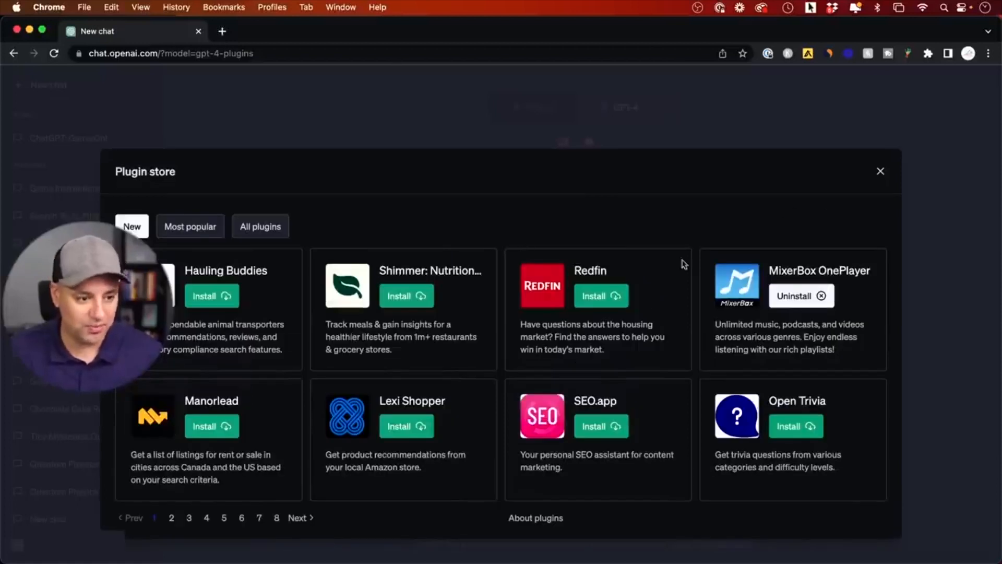
Close the plugin store and return to the drafted text-to-audio prompt in the GPT-4 chat.
click(879, 171)
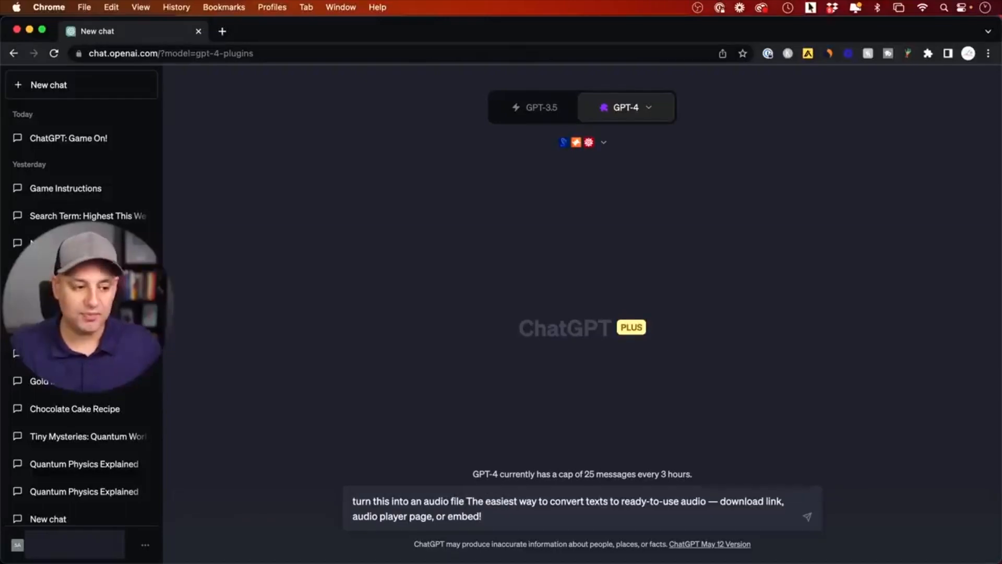
click(807, 516)
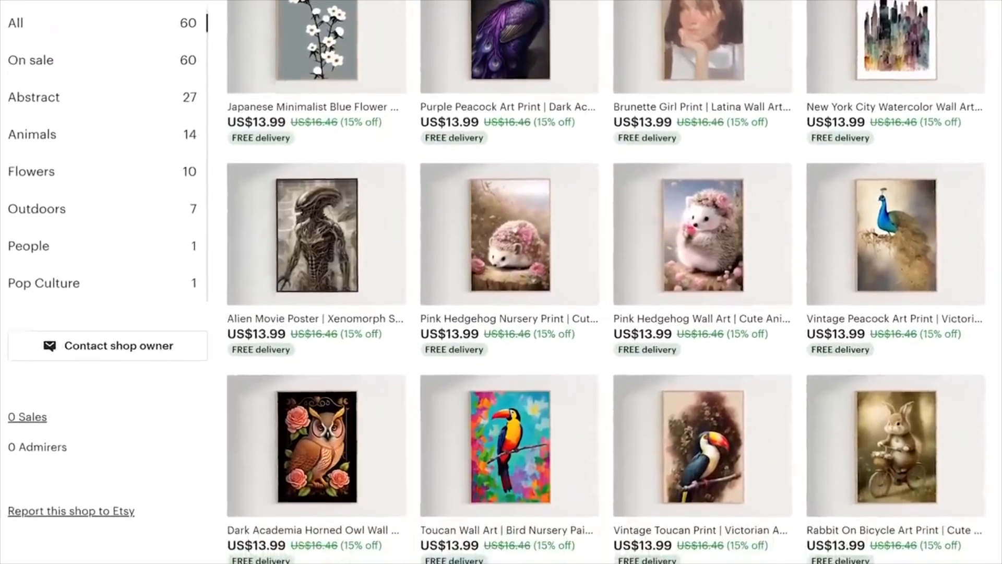
Scroll the Etsy shop to reveal the owl, toucan and rabbit-on-bicycle prints at US$13.99.
scroll(down, 3)
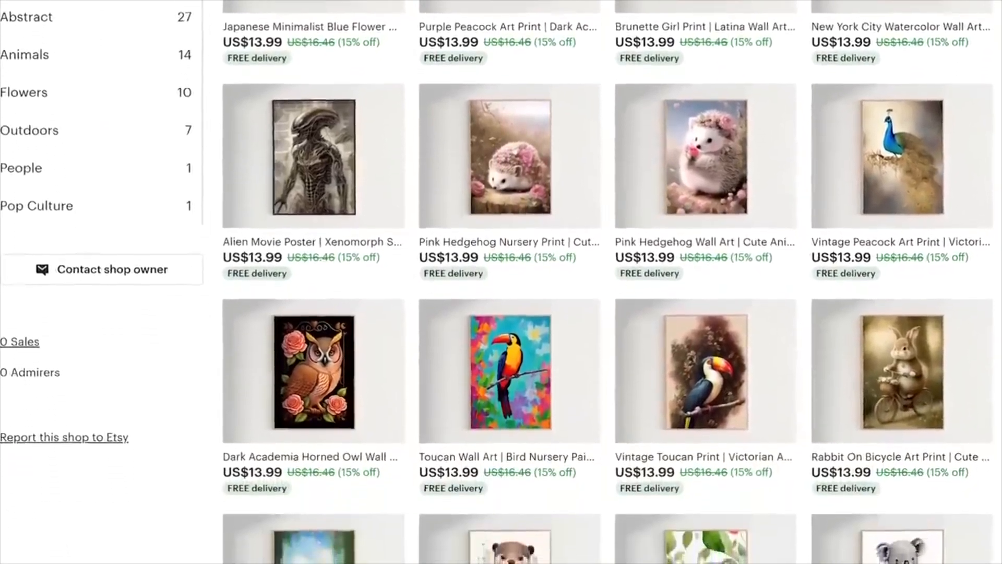